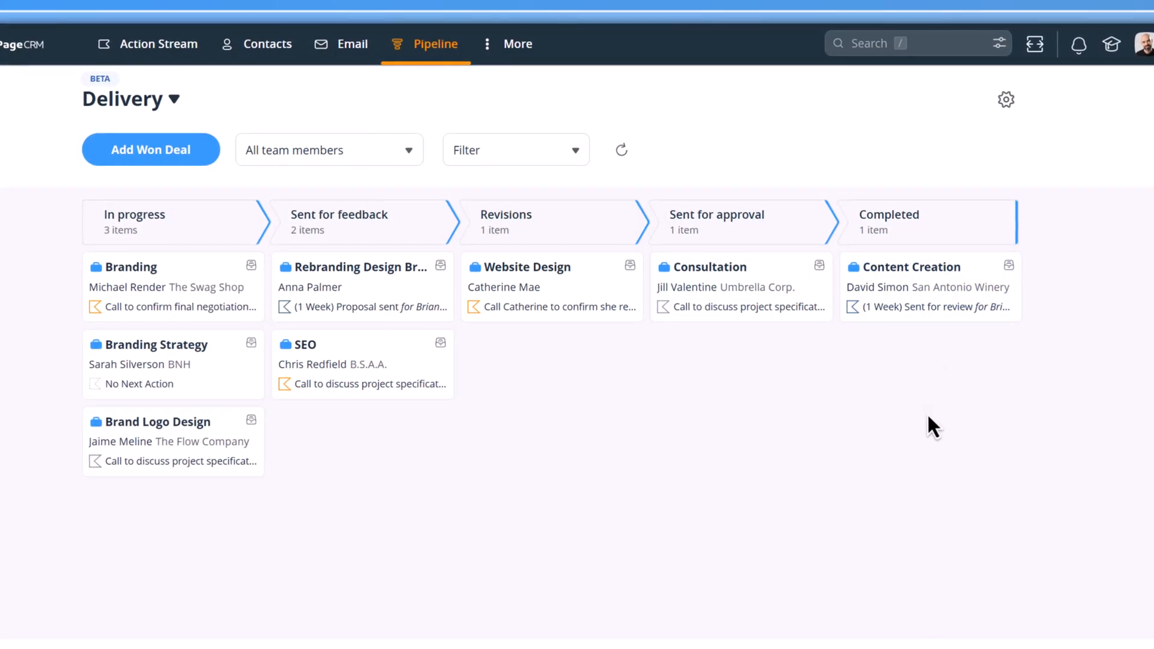
Review the Delivery pipeline's name and five stage names in its settings, then close them
click(1006, 99)
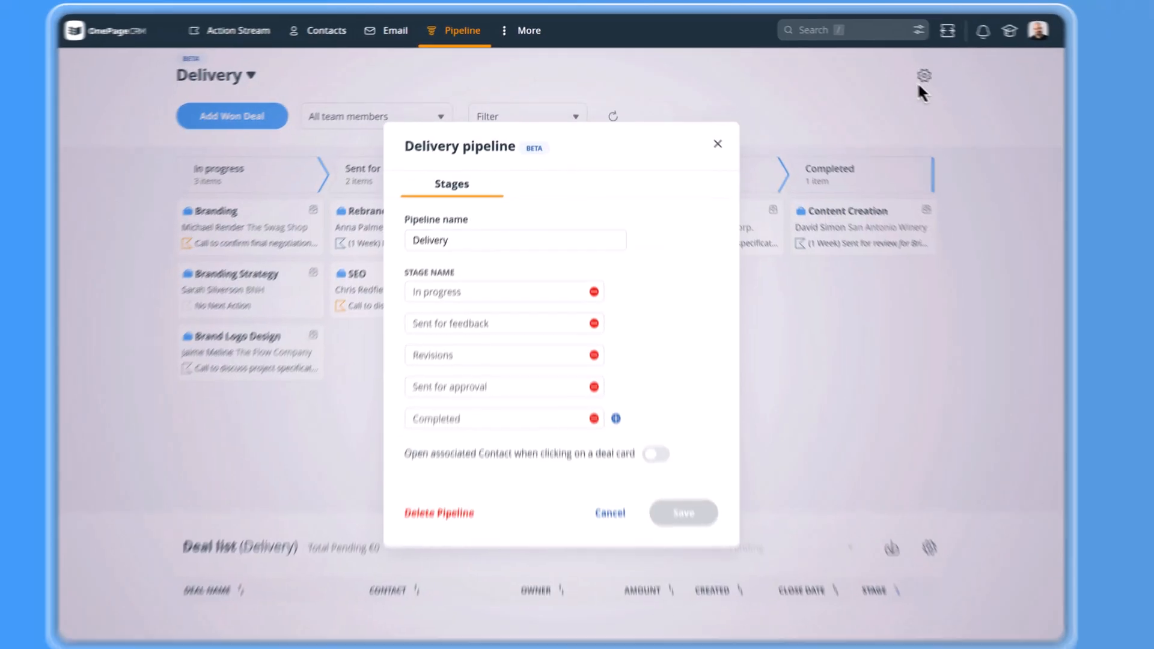
click(615, 418)
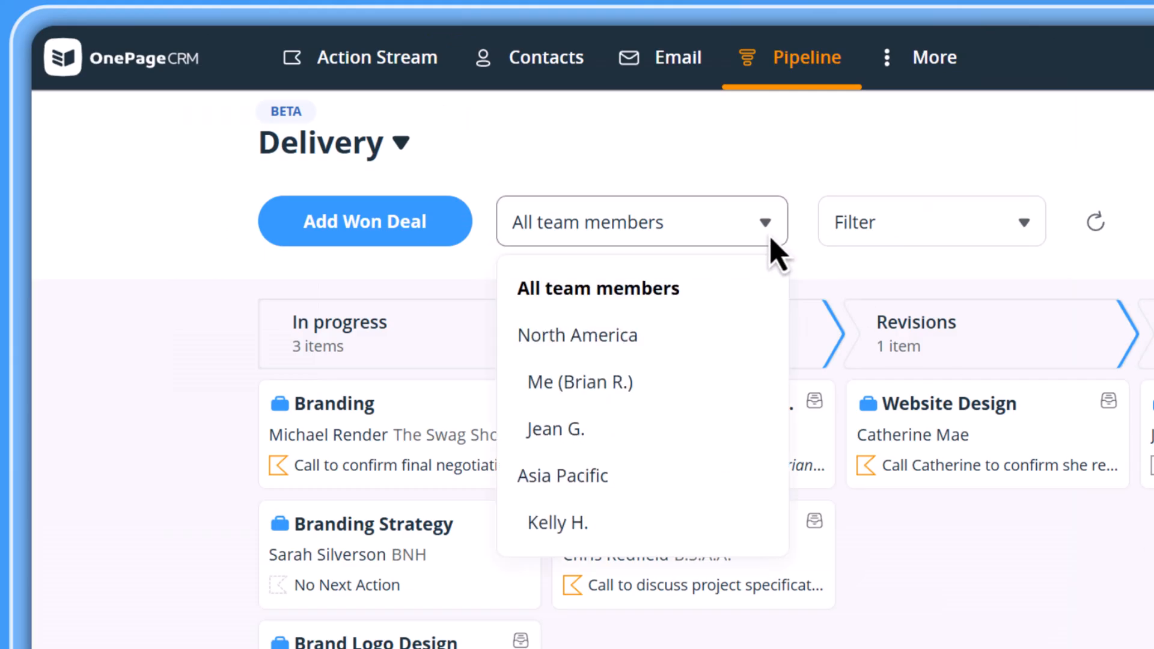
Show the Delivery board's tag and saved filter options in the Filter dropdown
click(929, 220)
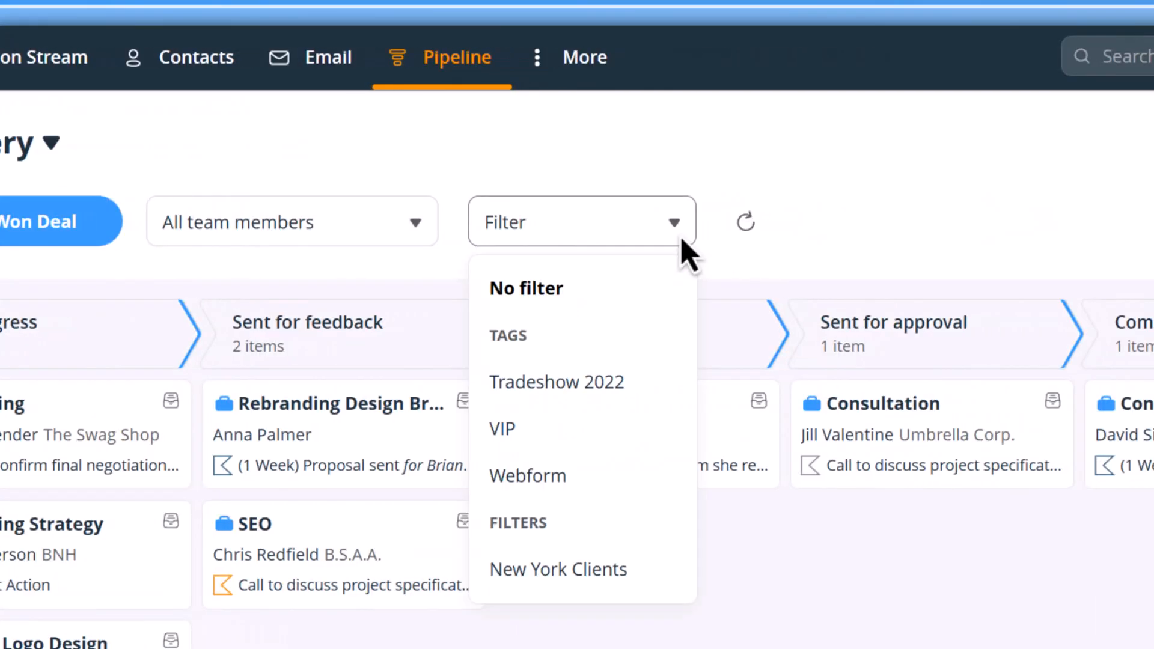